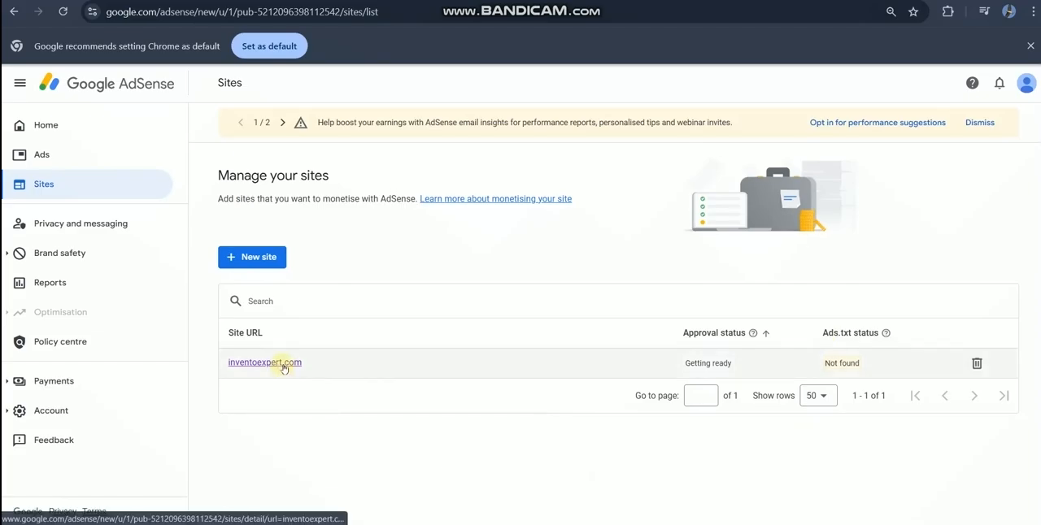
# Copy the Ads.txt snippet from inventoexpert.com's Verify site ownership options
pyautogui.click(264, 363)
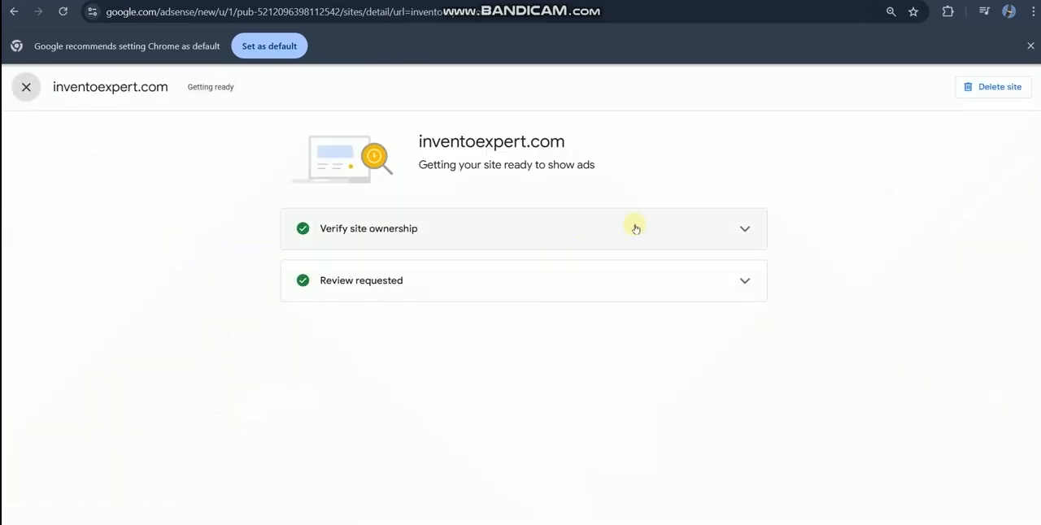
pyautogui.click(635, 229)
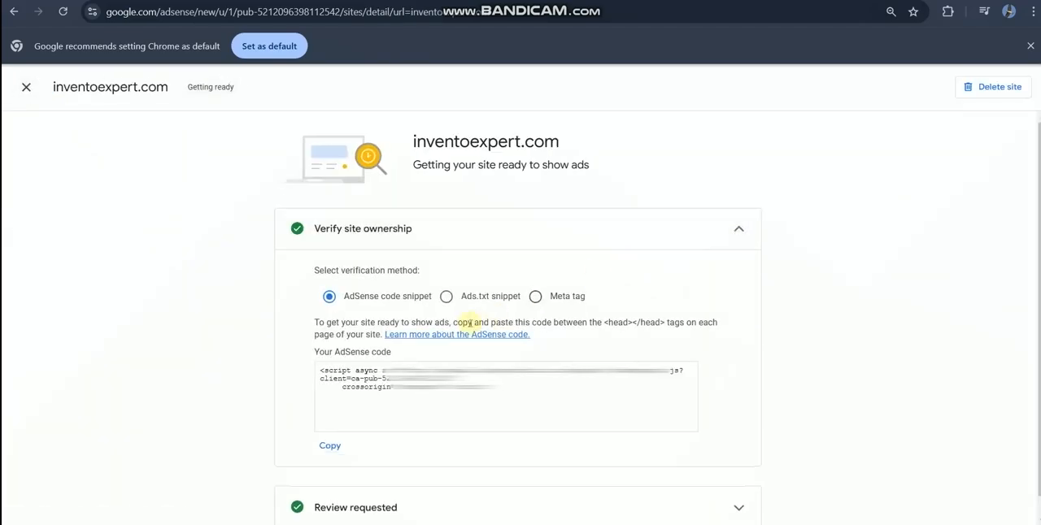
pyautogui.click(445, 296)
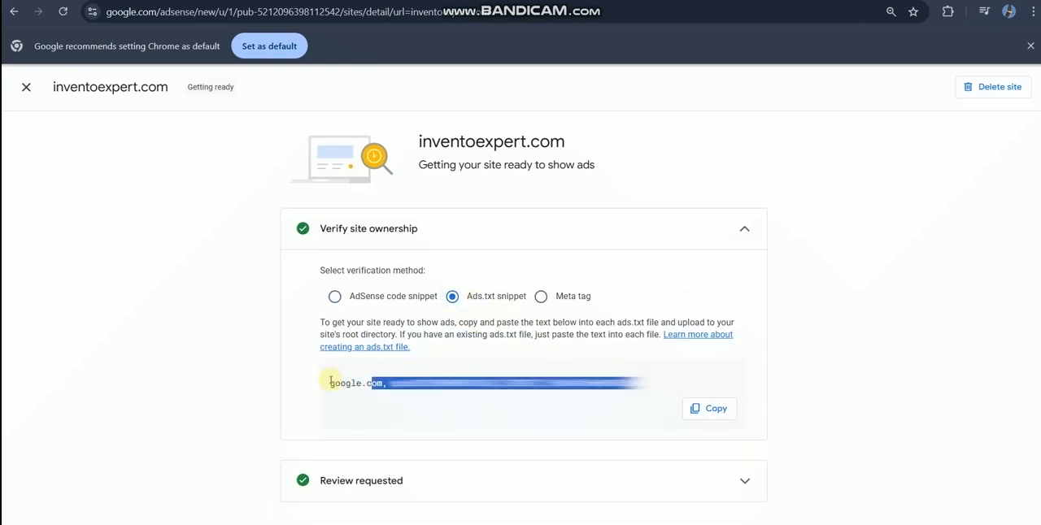
pyautogui.click(709, 408)
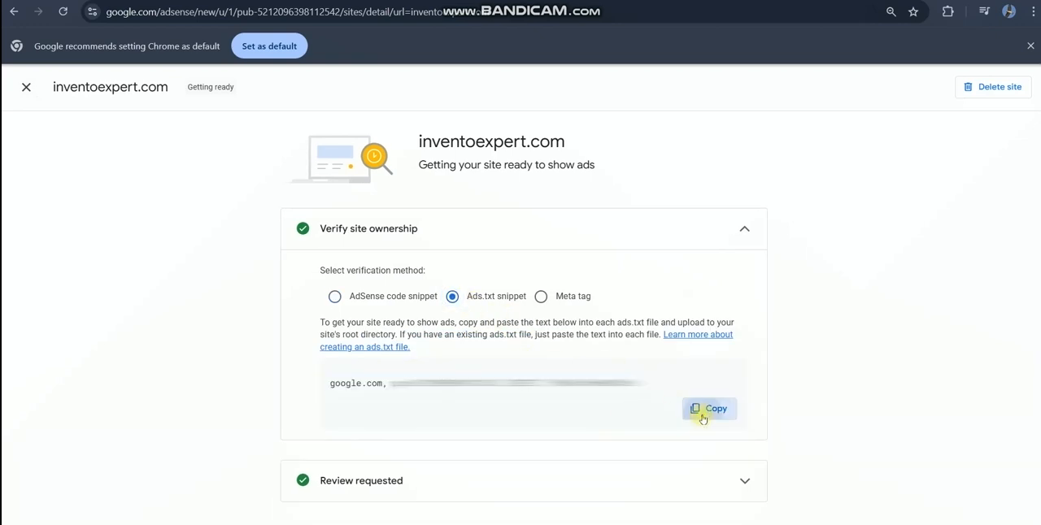
pyautogui.click(709, 409)
pyautogui.write('inventoexpert.com')
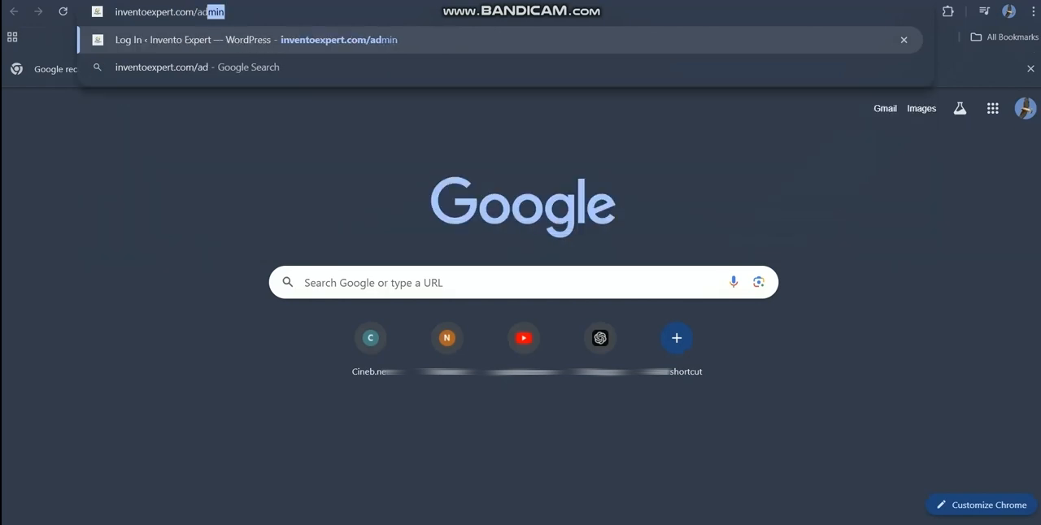
# Enter '/ads.txt' while looking for a file-manager plugin on the WordPress site
pyautogui.write('/ads.txt')
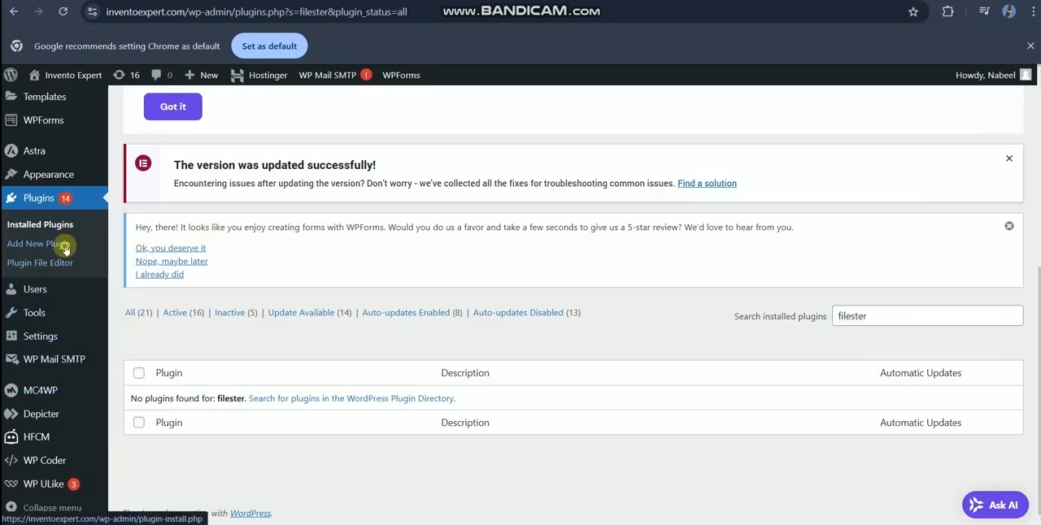
# Search new plugins for 'filester', then install and activate File Manager Pro – Filester
pyautogui.click(38, 243)
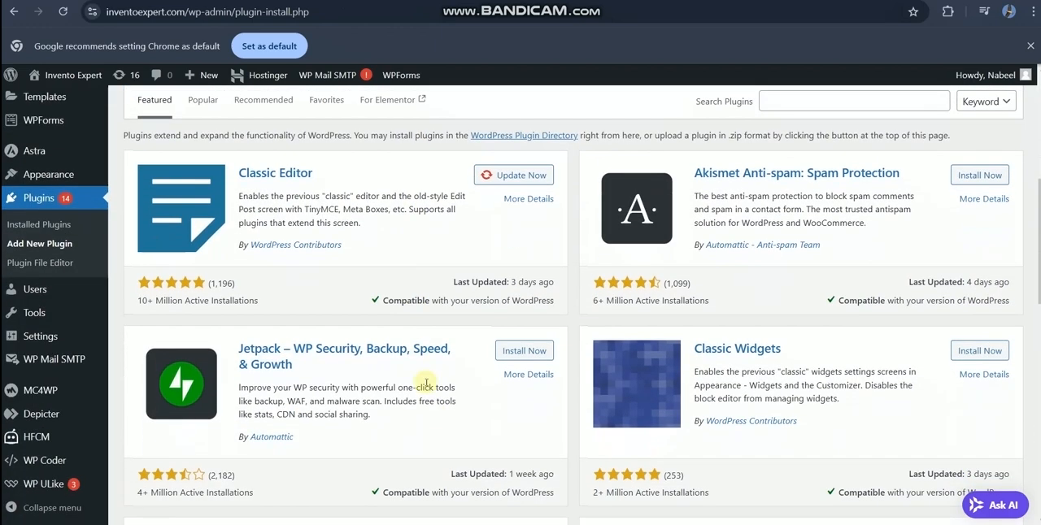
pyautogui.click(854, 264)
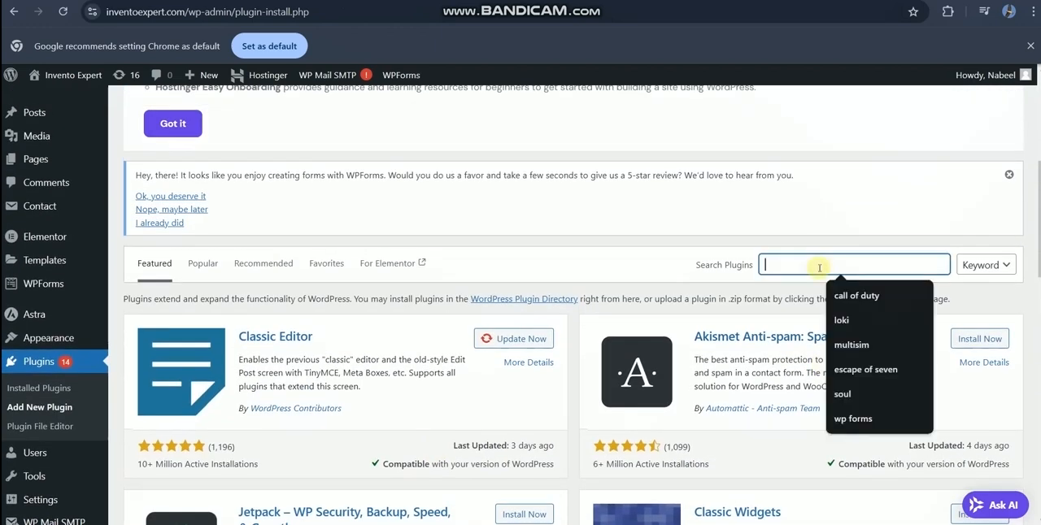
pyautogui.write('filester')
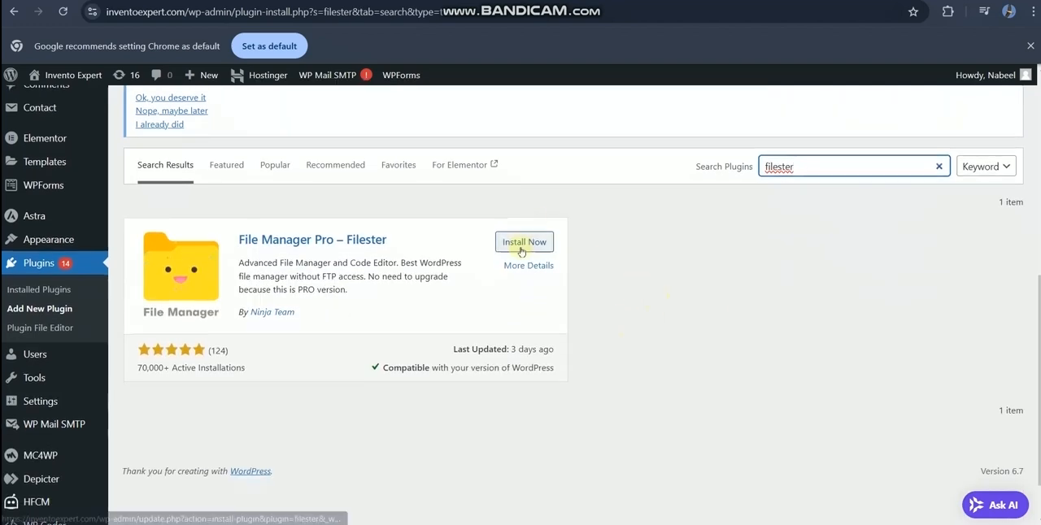
pyautogui.click(524, 242)
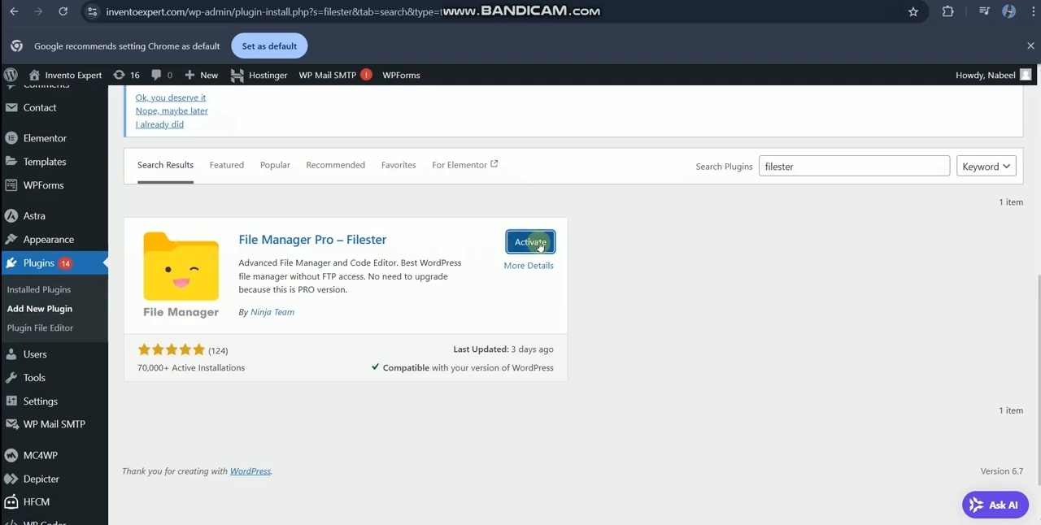
pyautogui.click(530, 242)
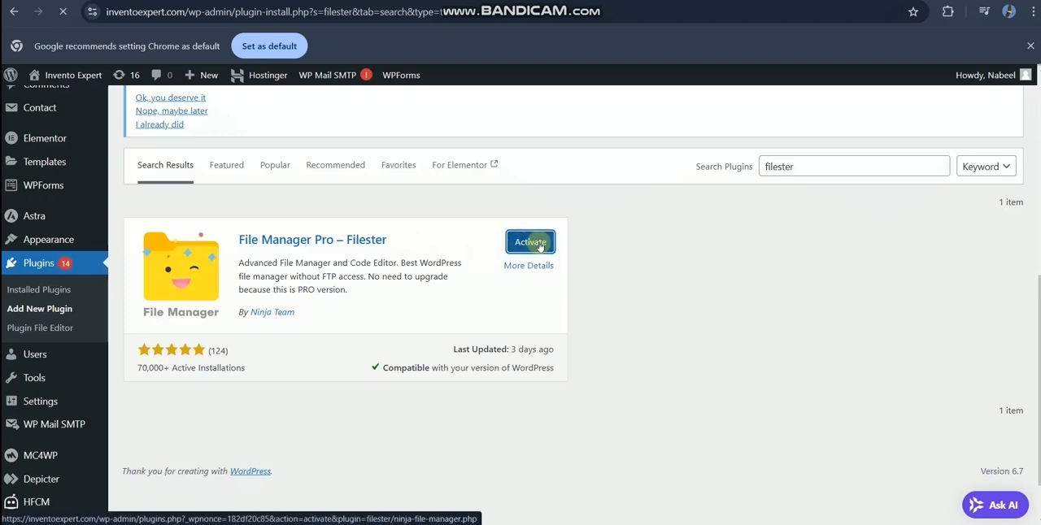
pyautogui.click(530, 242)
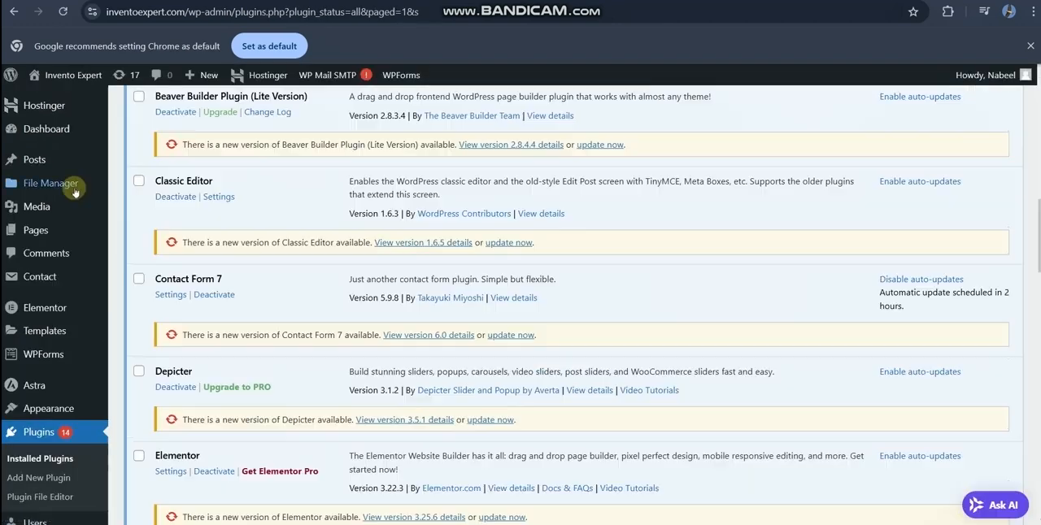
# Open Filester's File Manager and add a plain text ads.txt file in public_html
pyautogui.click(51, 183)
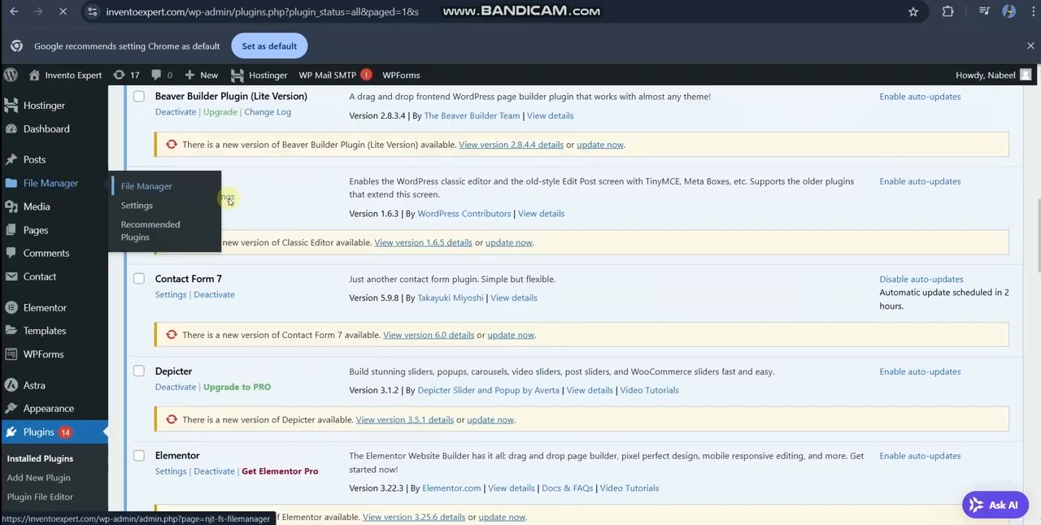
pyautogui.click(146, 186)
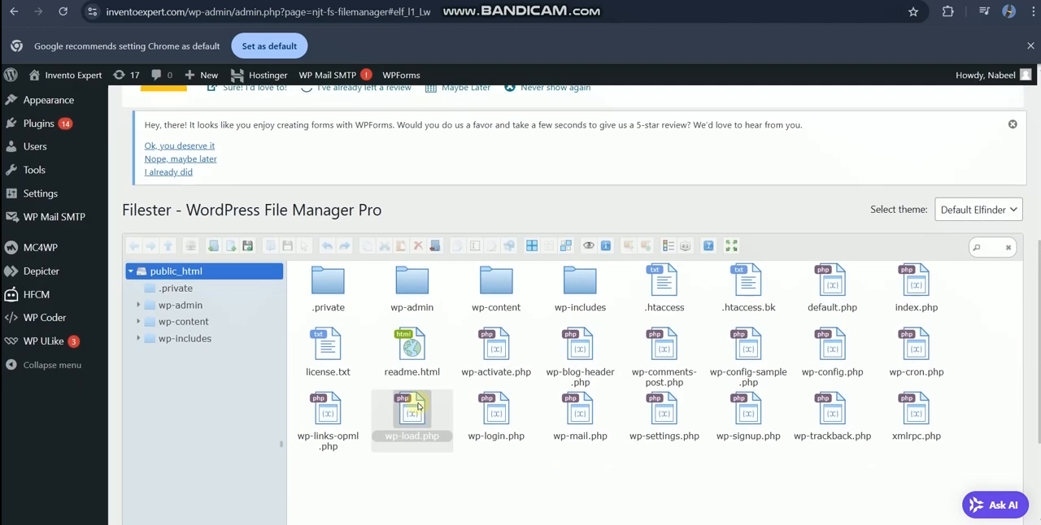
pyautogui.rightClick(398, 464)
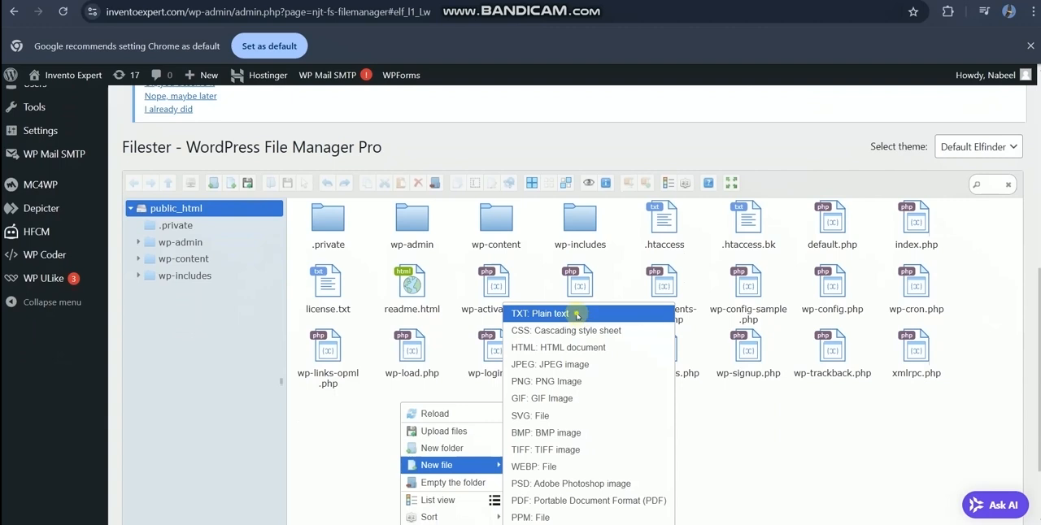
pyautogui.click(539, 314)
pyautogui.write('ads.txt')
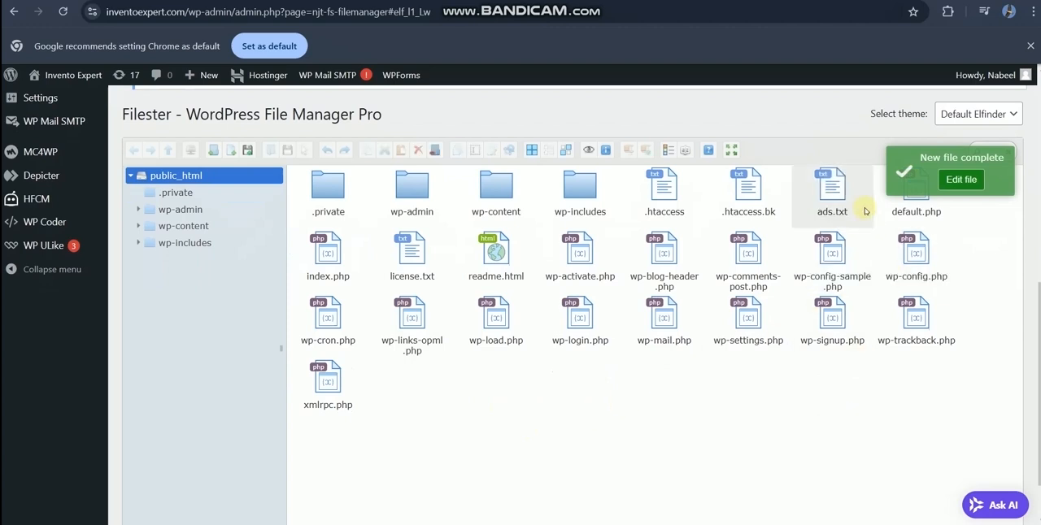
# Open ads.txt in Filester's editor and re-copy the AdSense ads.txt snippet
pyautogui.rightClick(832, 191)
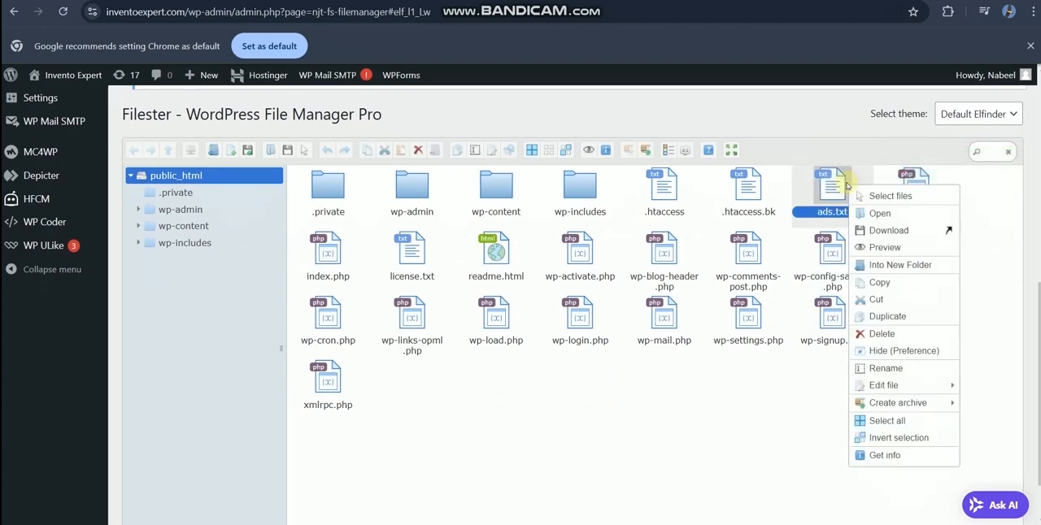
pyautogui.moveTo(884, 385)
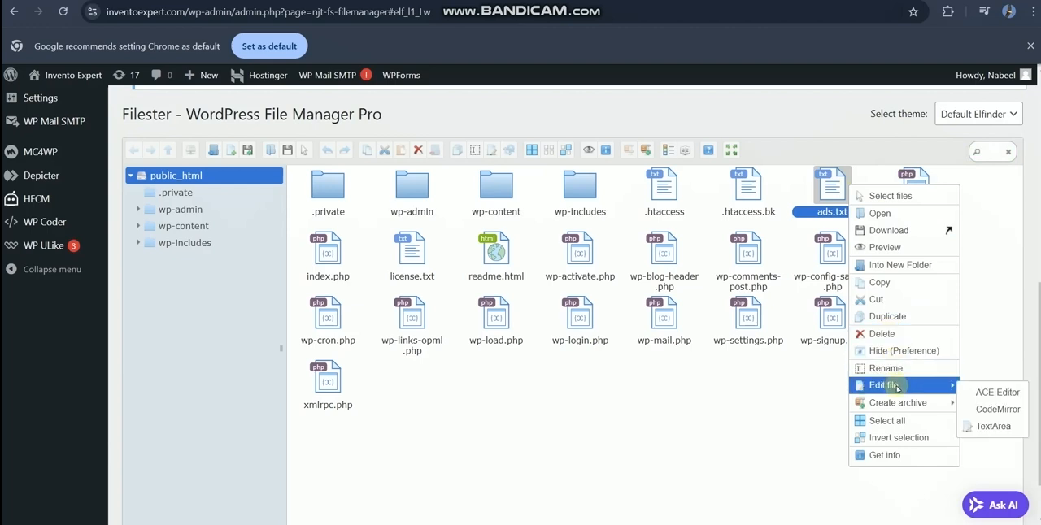
pyautogui.click(983, 431)
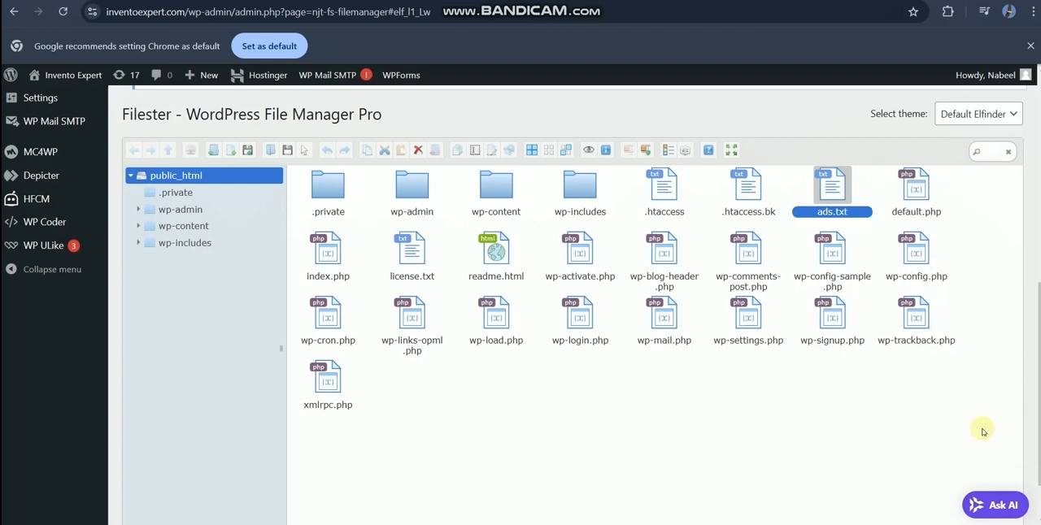
pyautogui.doubleClick(832, 183)
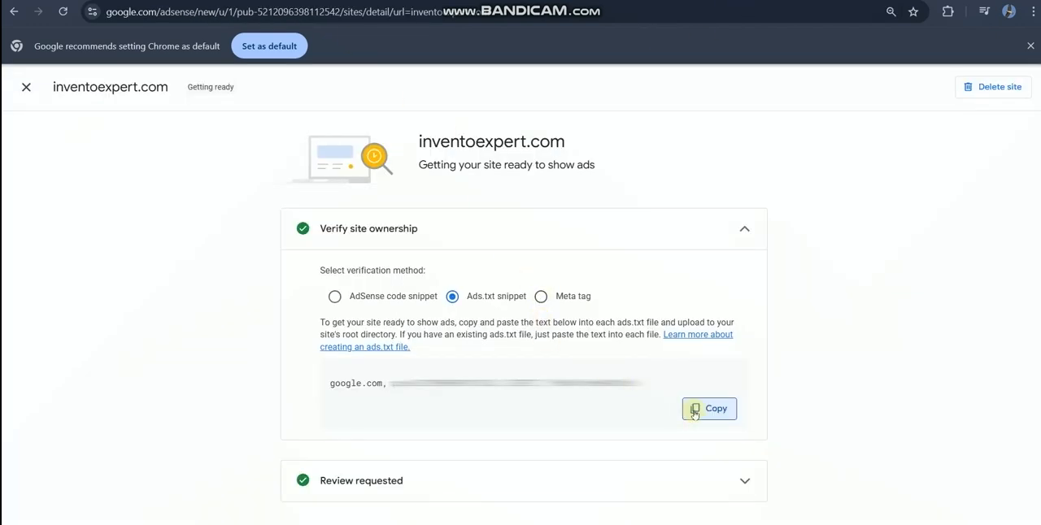
pyautogui.click(709, 408)
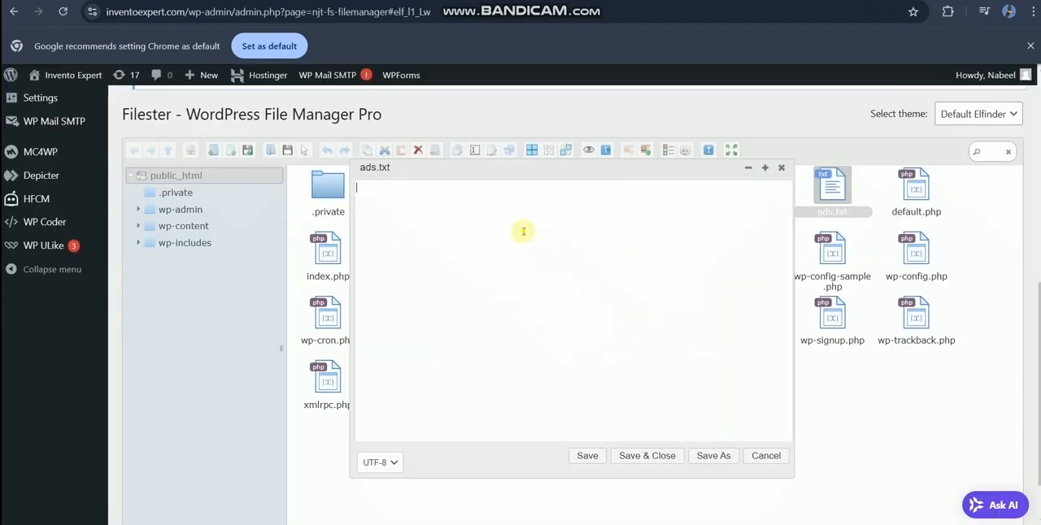
# Paste the google.com snippet into ads.txt, then Save & Close
pyautogui.write('google.co')
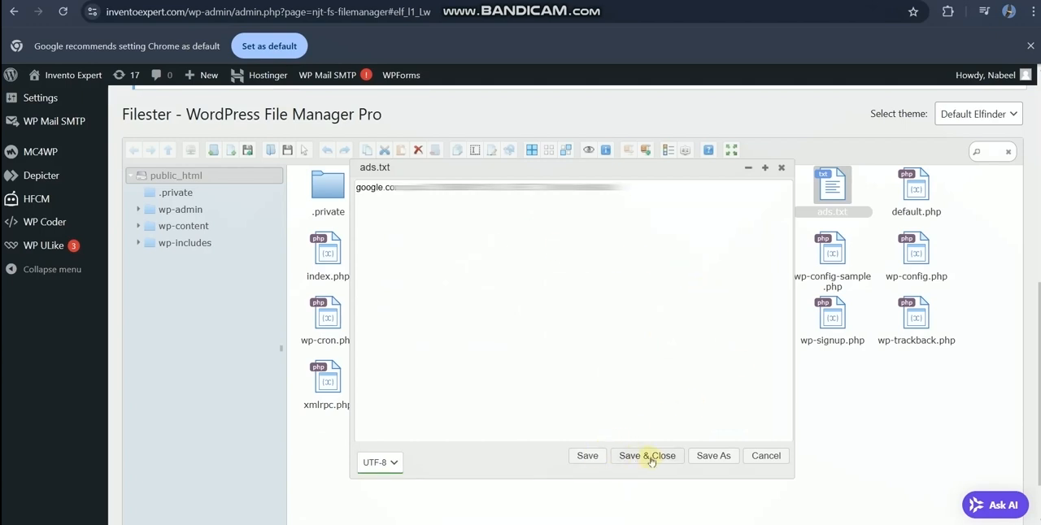
pyautogui.click(646, 456)
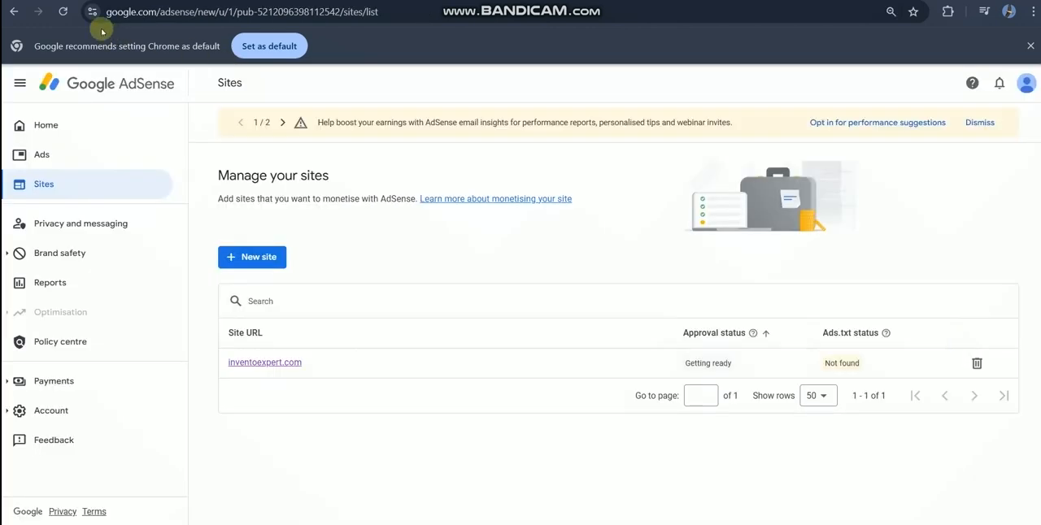
# Reload AdSense Sites, see ads.txt still Not found, and switch to inventoexpert.com
pyautogui.click(980, 122)
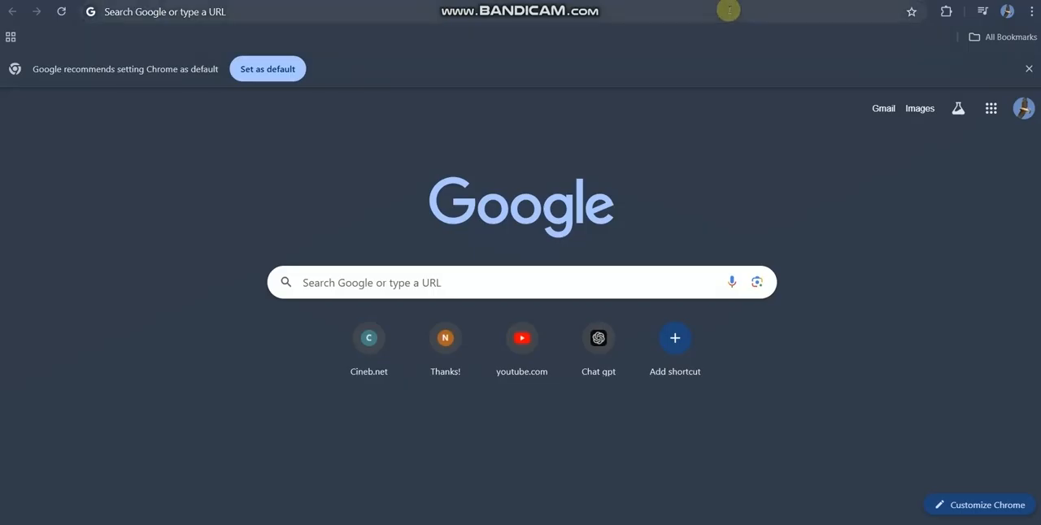
pyautogui.write('a')
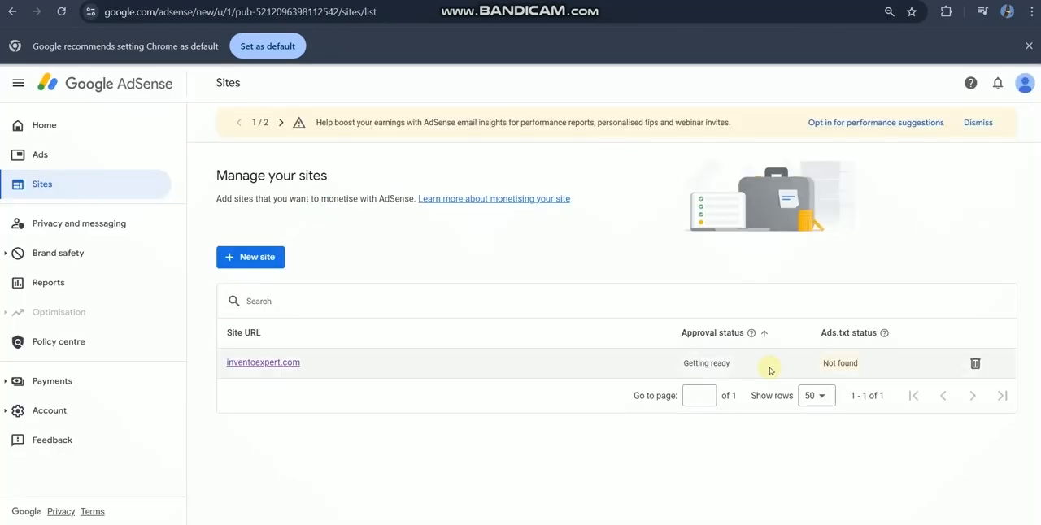
pyautogui.moveTo(860, 368)
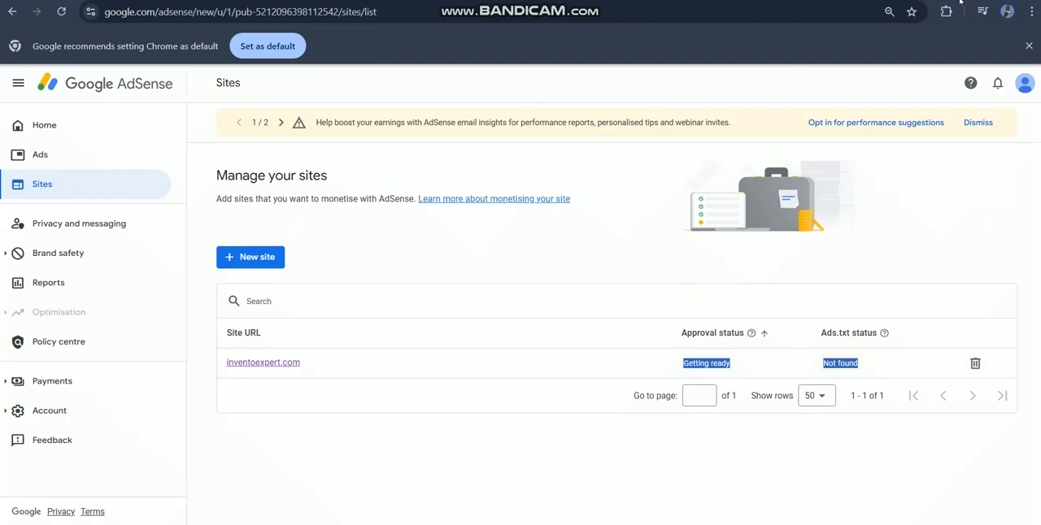
pyautogui.click(263, 362)
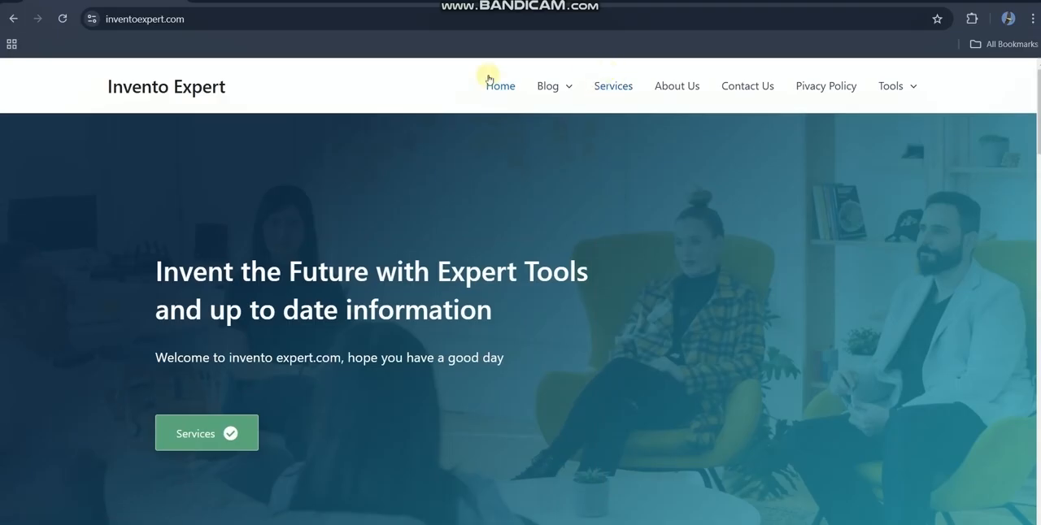
pyautogui.scroll(-3)
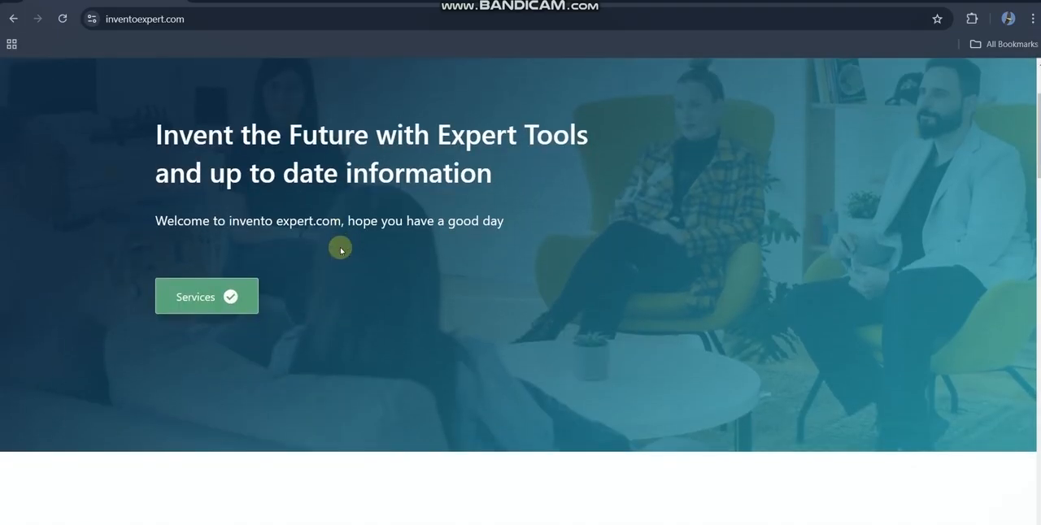
pyautogui.scroll(-3)
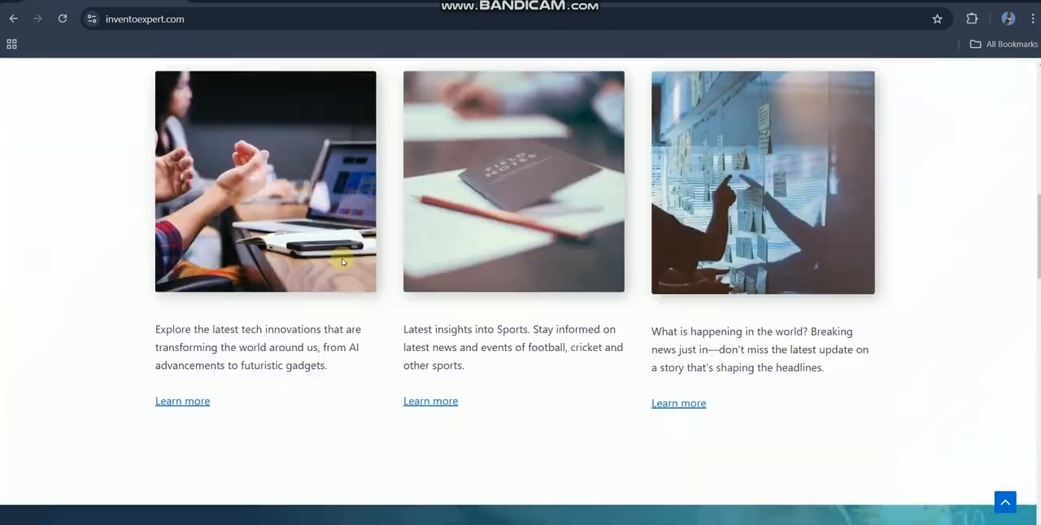
pyautogui.scroll(-3)
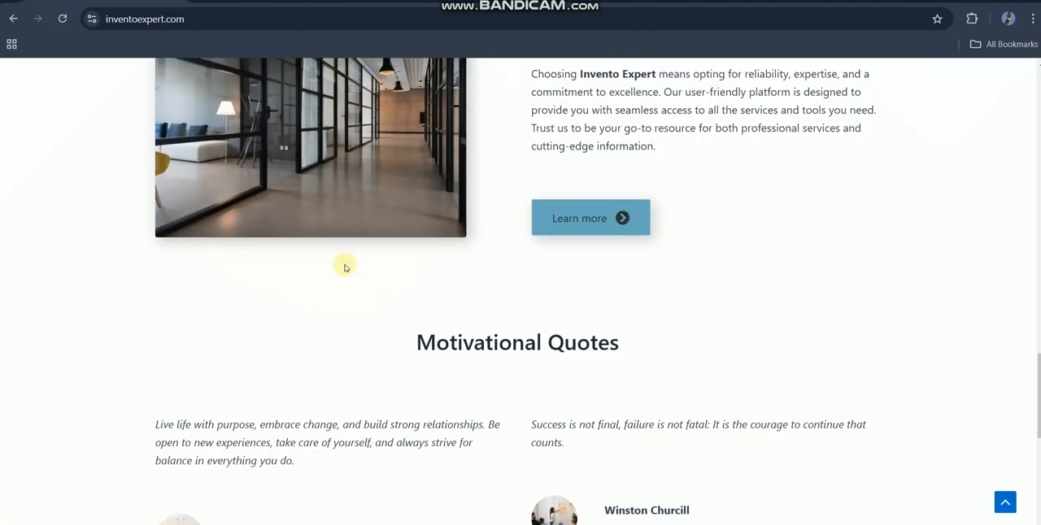
pyautogui.scroll(-3)
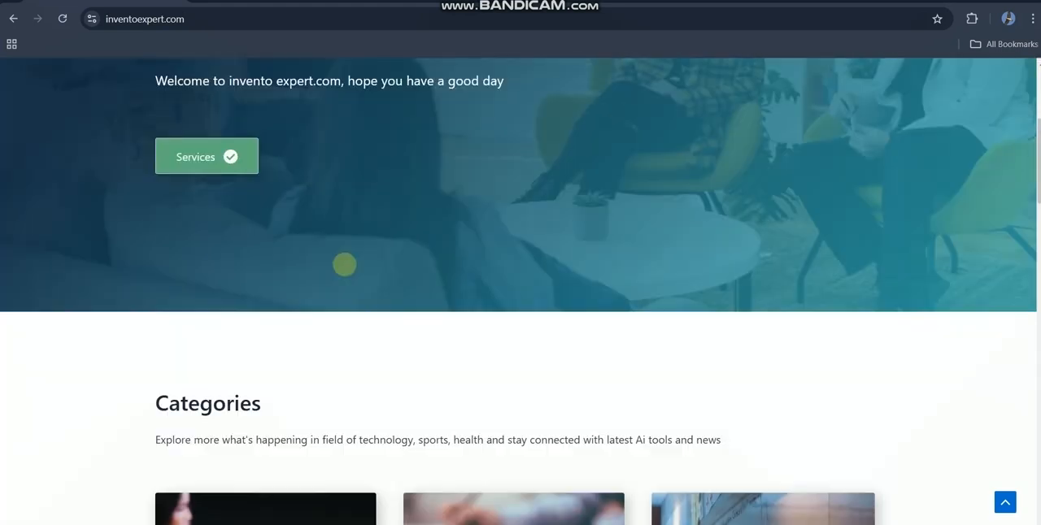
pyautogui.scroll(3)
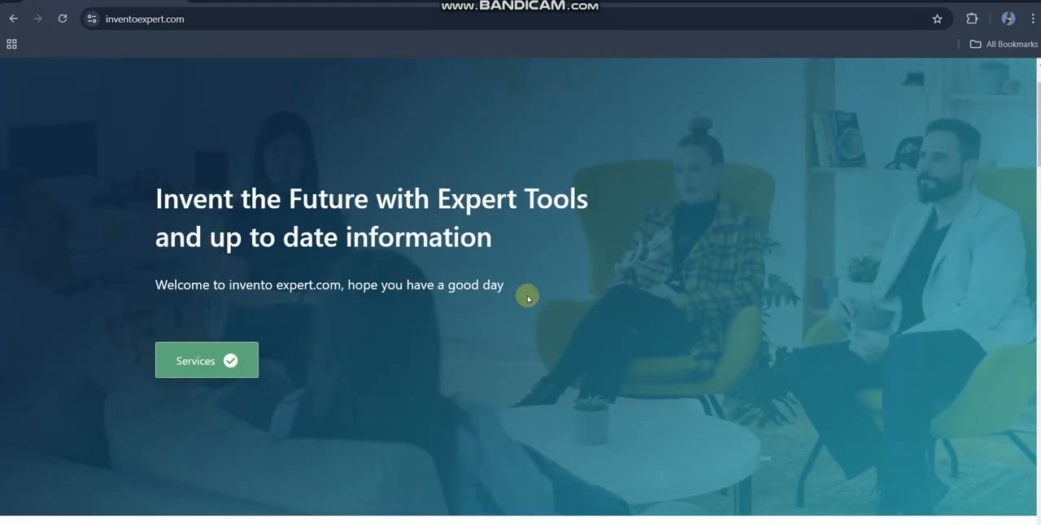